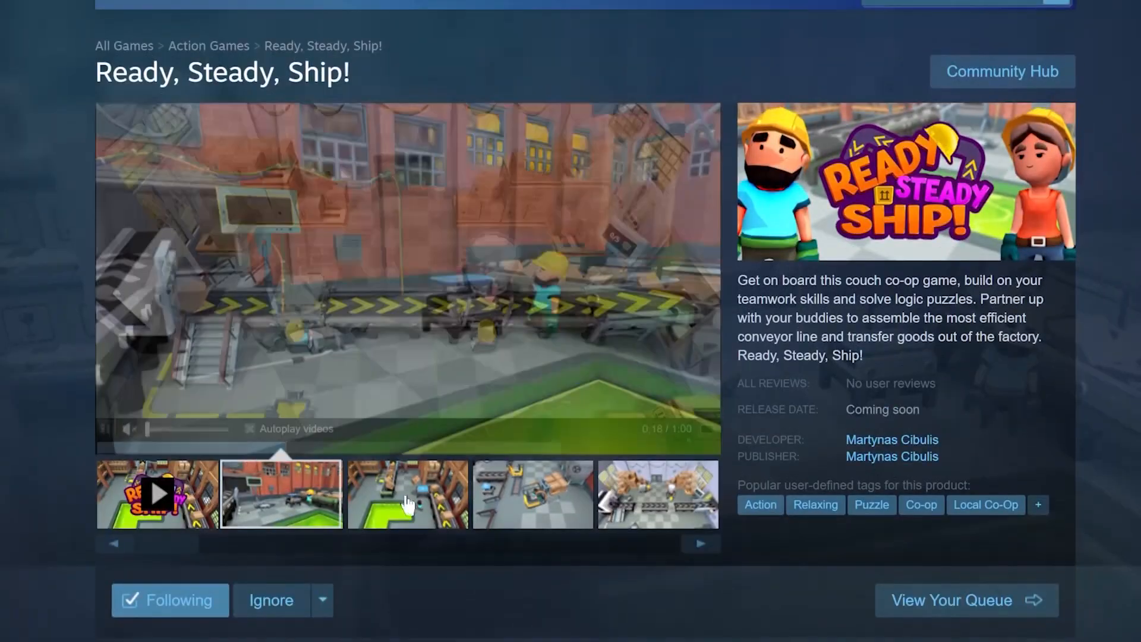
# Step: Inspect the conveyor prefab's two-material renderer and open the factory scene with the shipping box
pyautogui.scroll(-3)
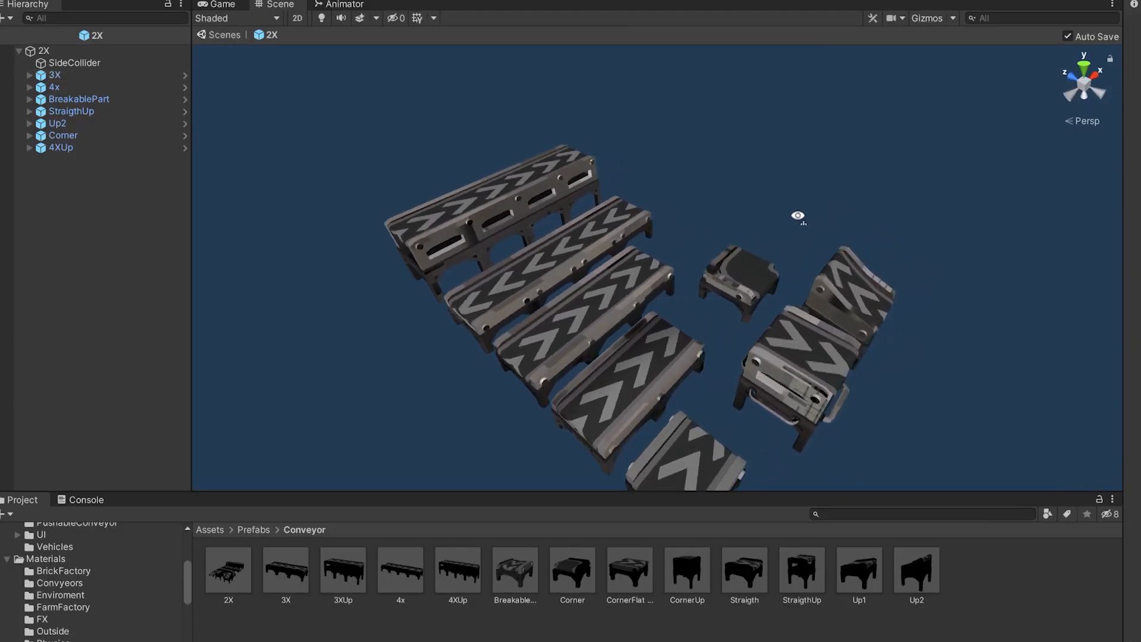
pyautogui.moveTo(796, 215); pyautogui.dragTo(811, 245)
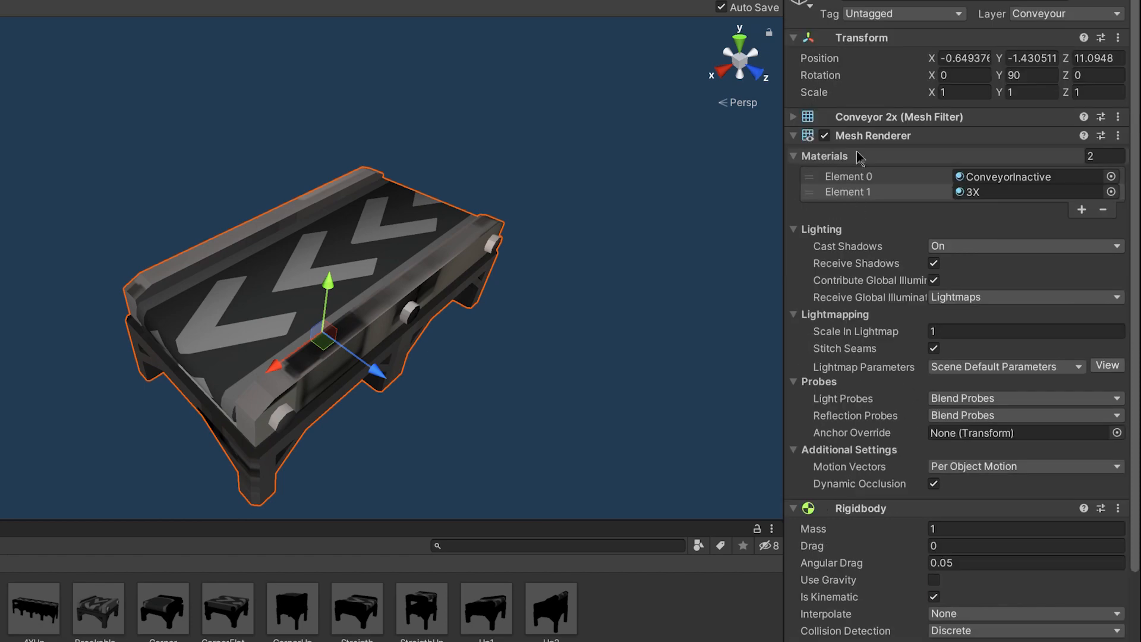
pyautogui.scroll(-3)
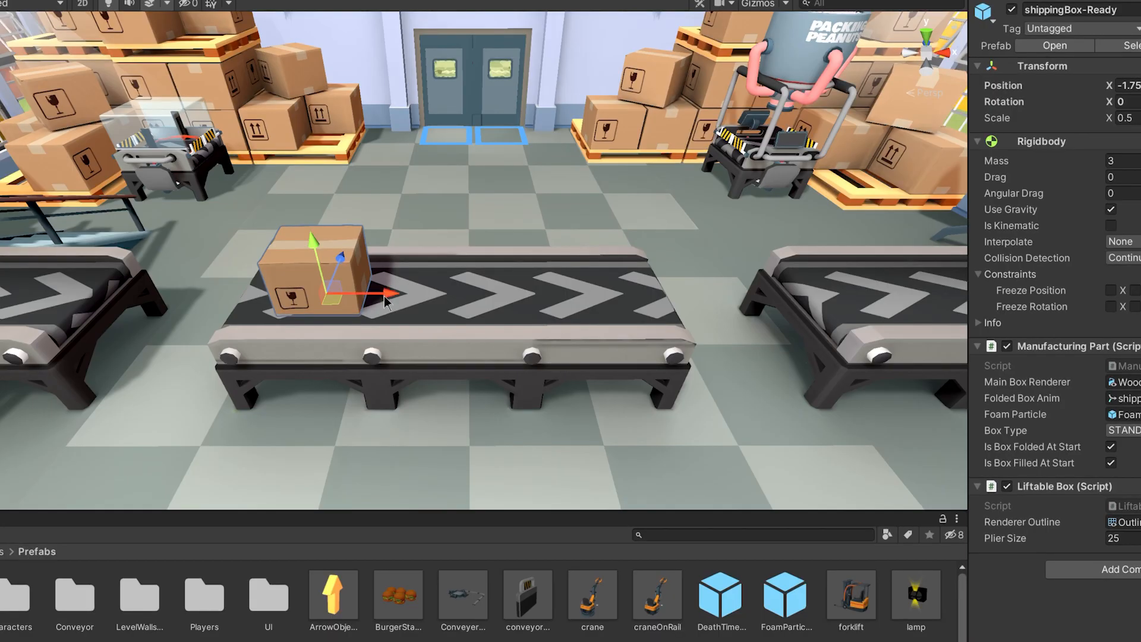
# Step: Orbit the Scene view around the box on the conveyor to show the worker character
pyautogui.moveTo(389, 298); pyautogui.dragTo(655, 294)
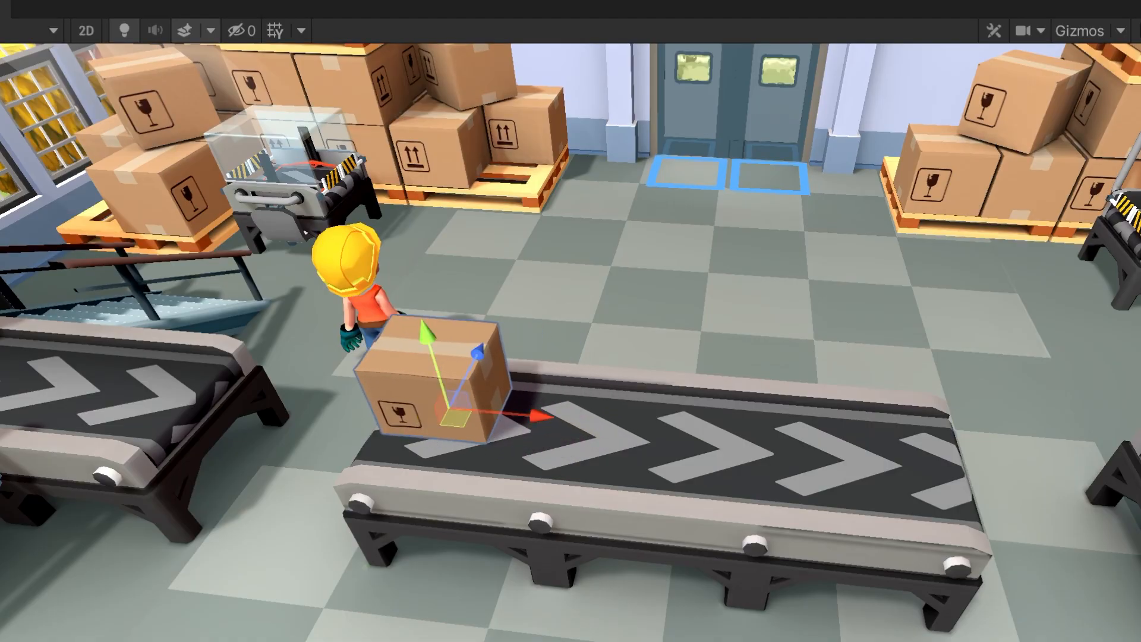
pyautogui.moveTo(437, 386); pyautogui.dragTo(938, 421)
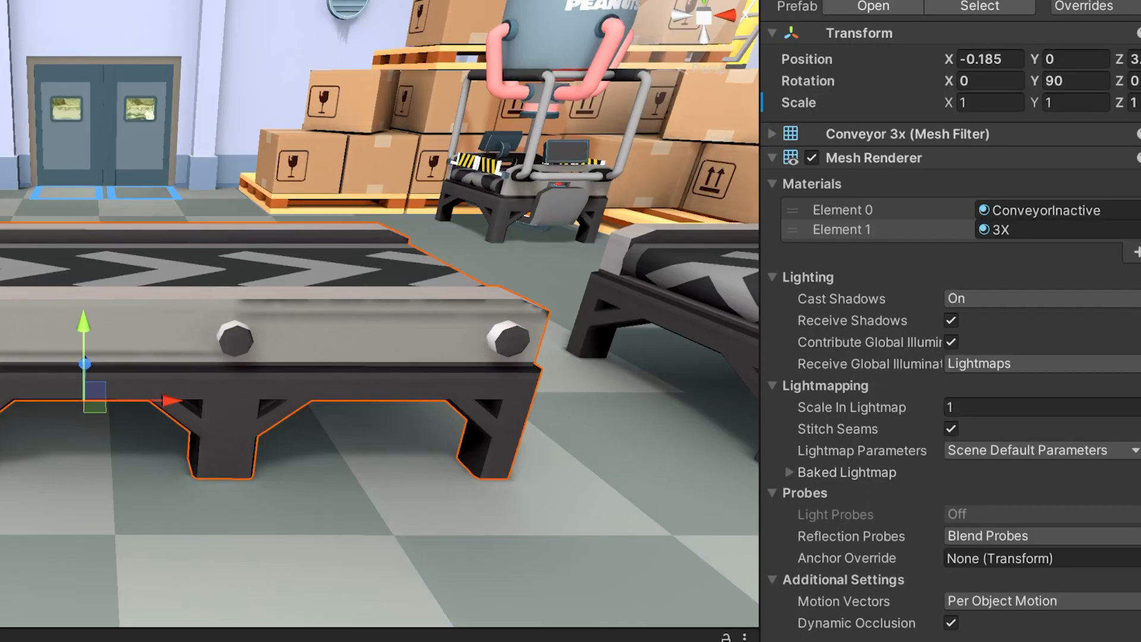
pyautogui.moveTo(183, 406)
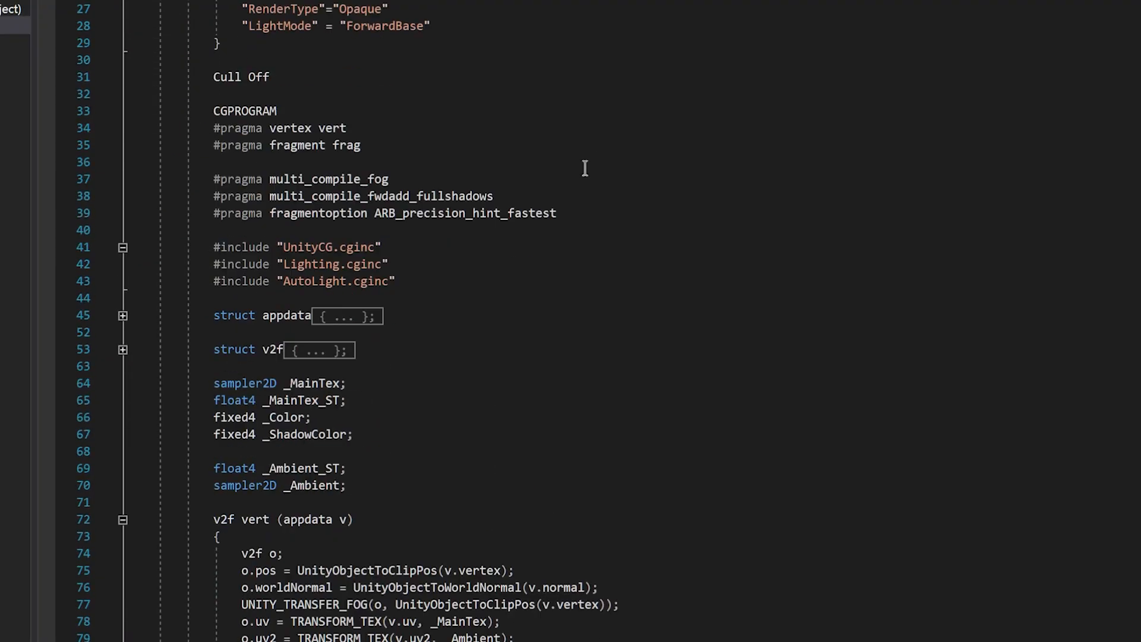
pyautogui.scroll(-3)
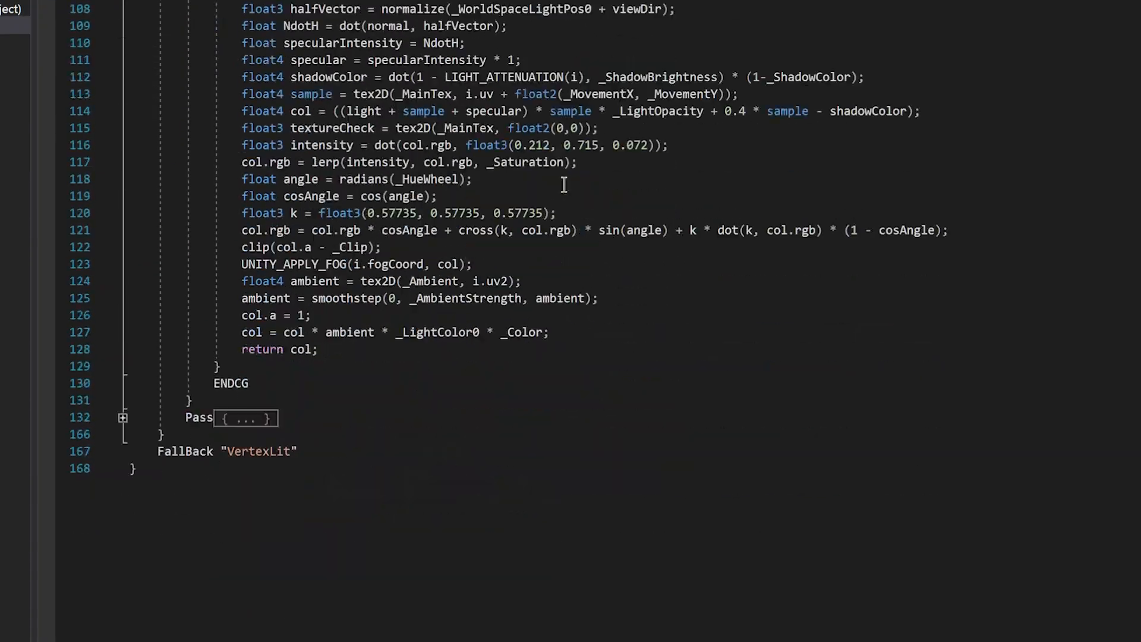
pyautogui.scroll(3)
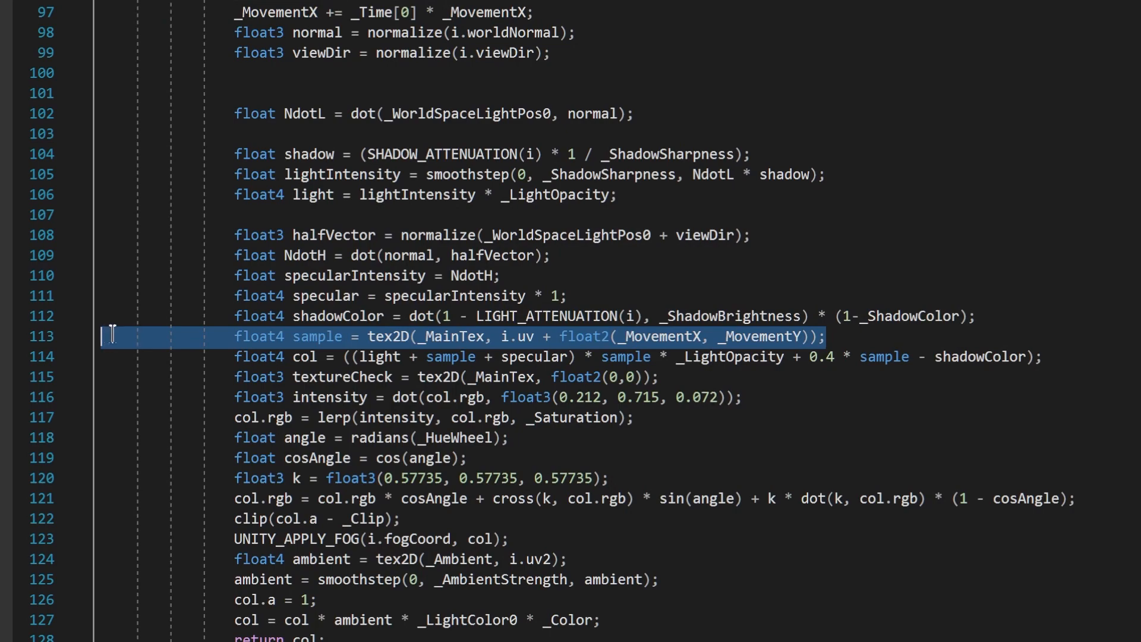
pyautogui.click(830, 336)
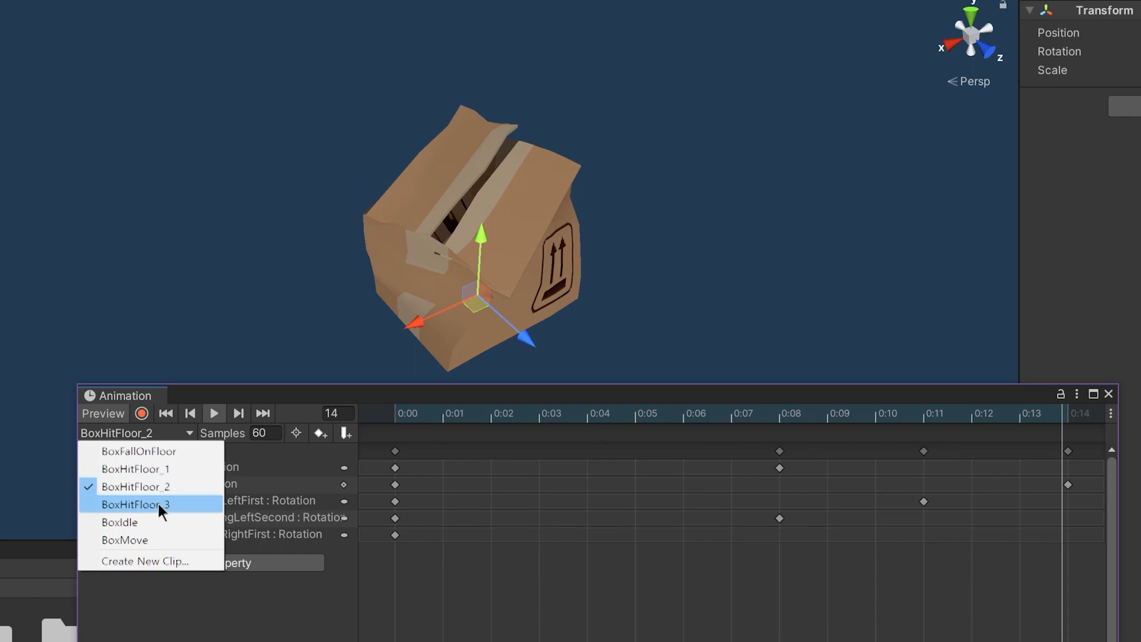
# Step: Switch the Animation window preview to the BoxHitFloor_3 clip
pyautogui.click(138, 450)
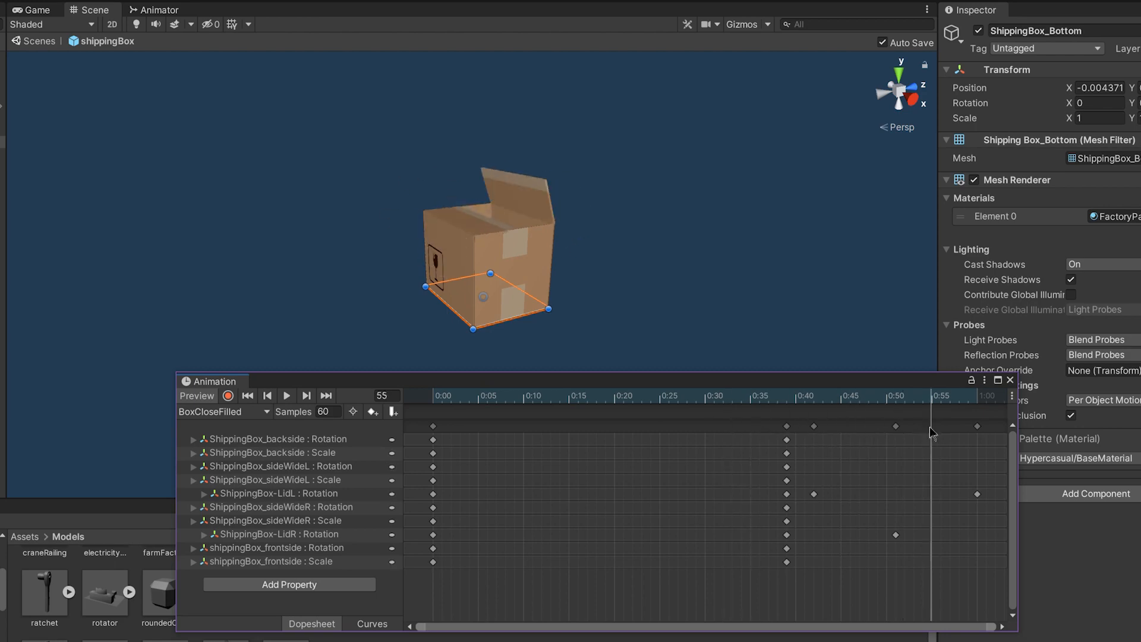
# Step: Scrub the shippingBox BoxCloseFilled clip to watch the flaps fold closed
pyautogui.click(1010, 380)
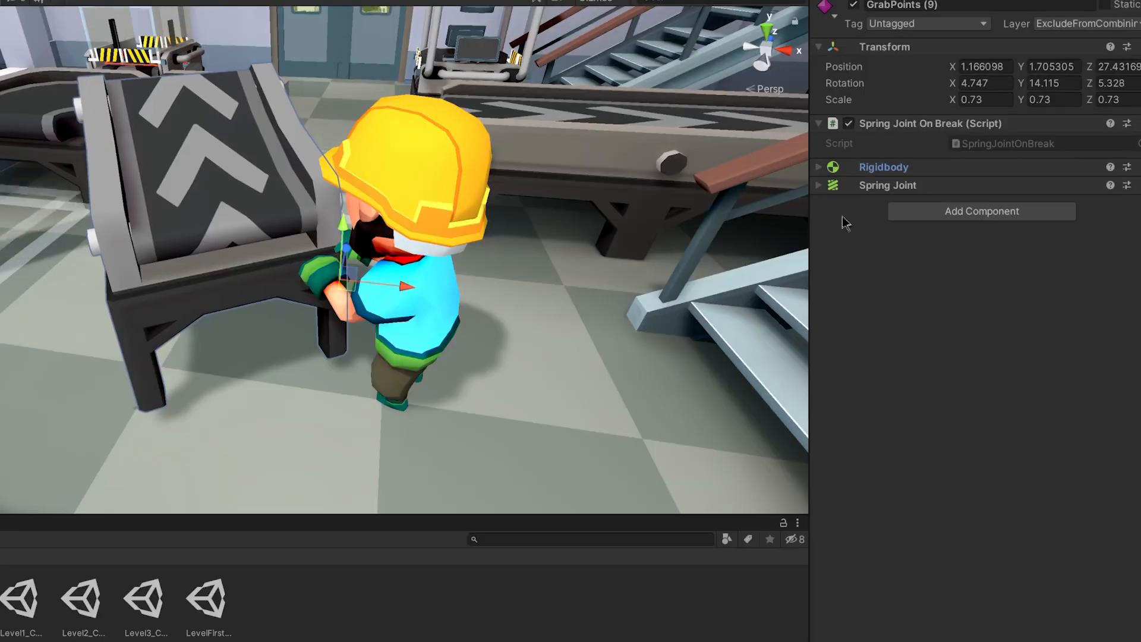
# Step: In Play mode, pick up a conveyor part and rotate it with R
pyautogui.click(820, 184)
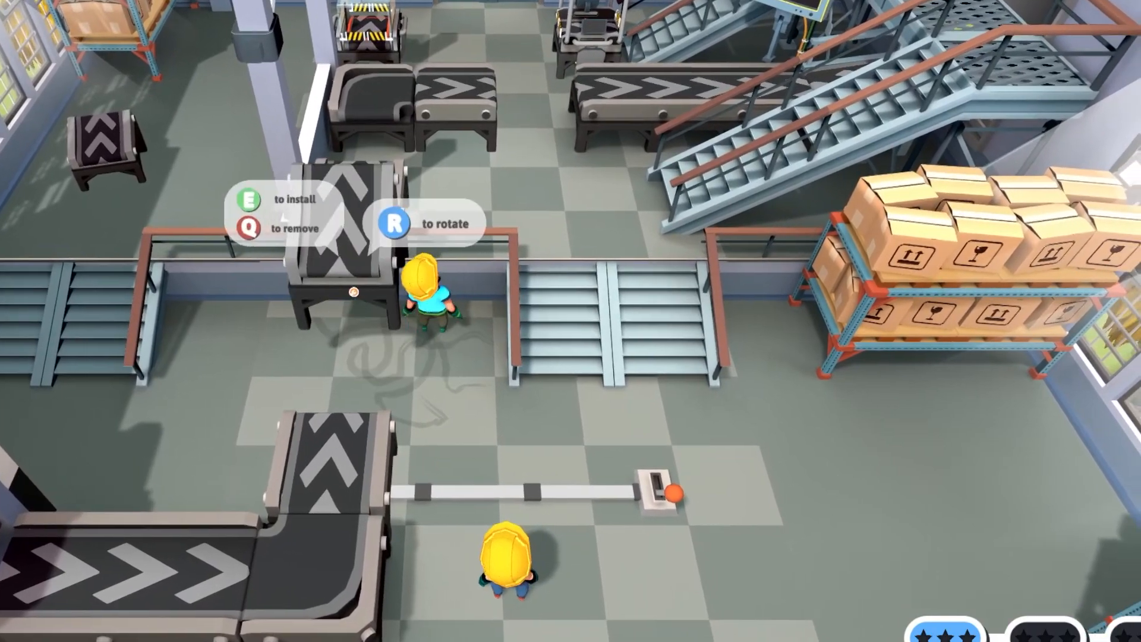
pyautogui.press('r')
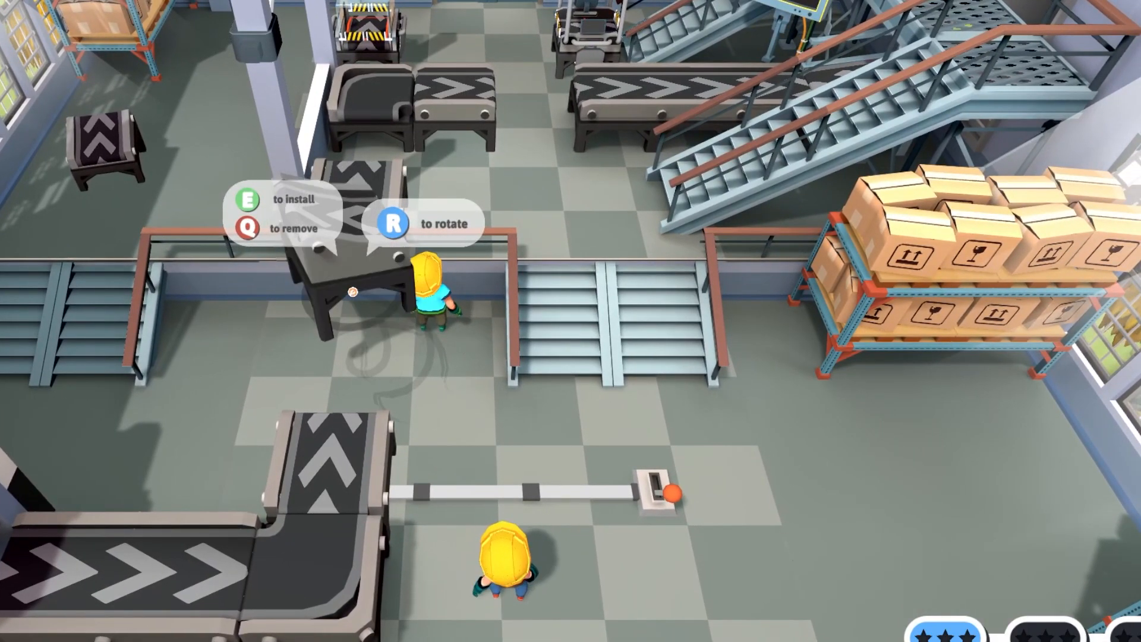